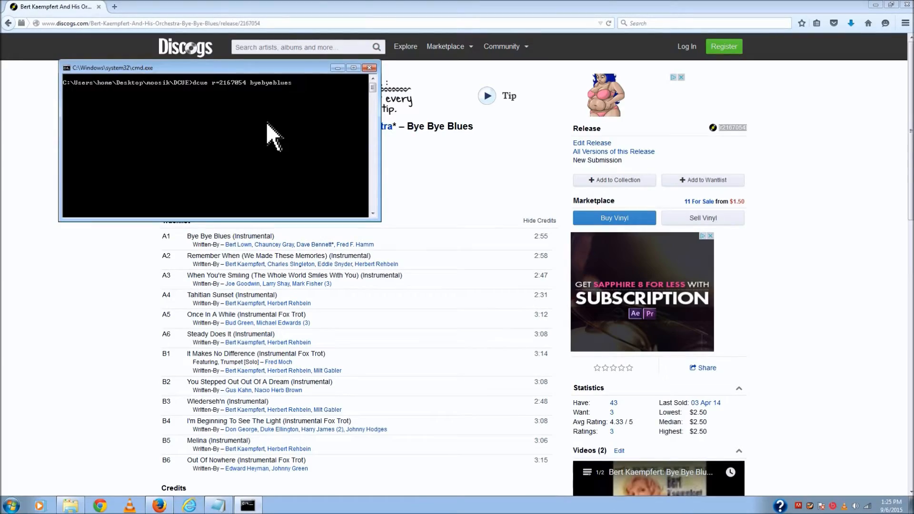
- Run 'dcue r=2167054 byebyeblues.cue' to build the cue sheet from Discogs release 2167054
{"action": "type", "text": ".cue"}
{"action": "key", "text": "Return"}
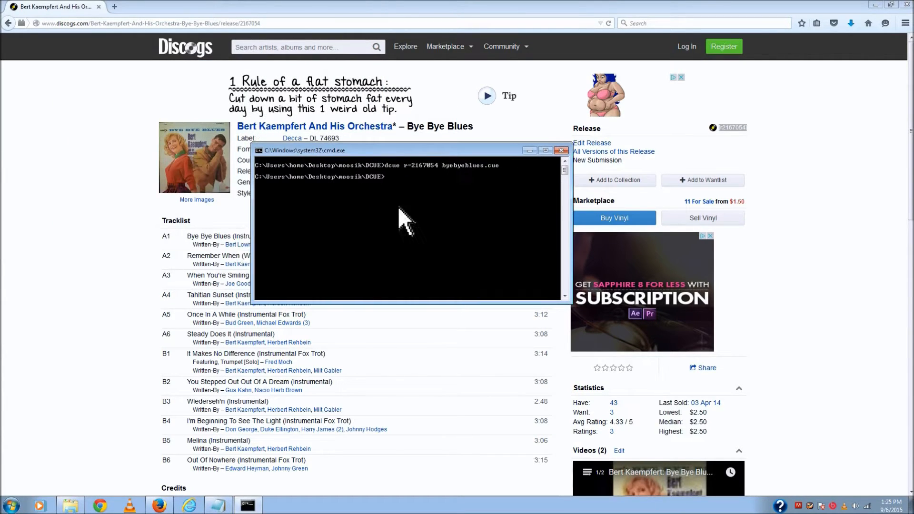
{"action": "mouse_move", "coordinate": [389, 189]}
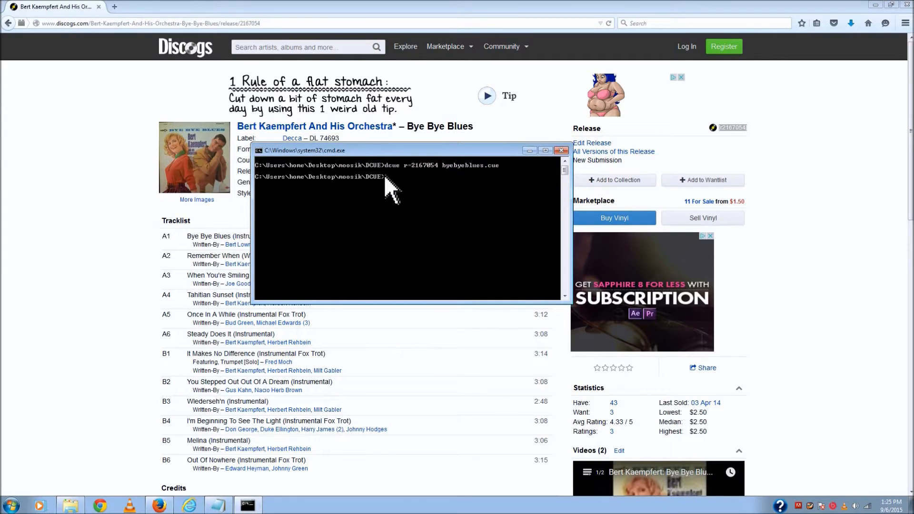
- Display byebyeblues.cue with 'type', listing all 12 tracks with titles, performer and index times
{"action": "type", "text": "ype"}
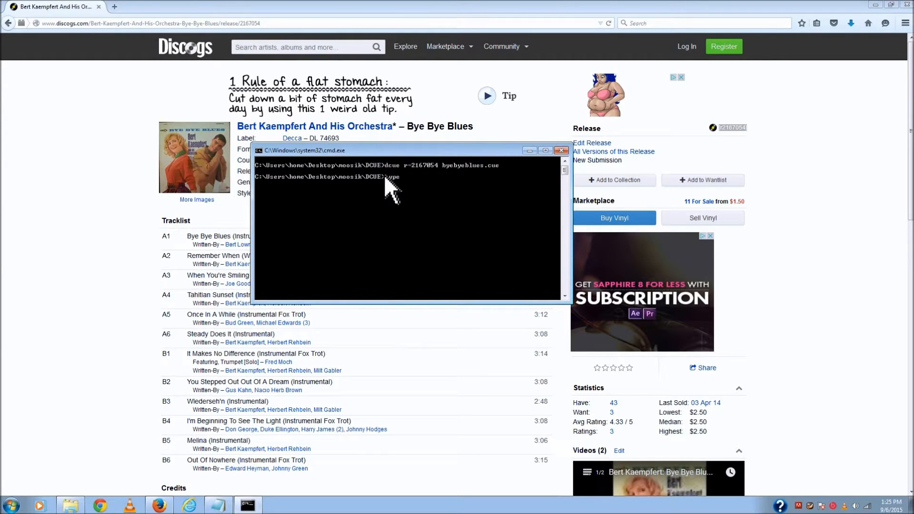
{"action": "key", "text": "Return"}
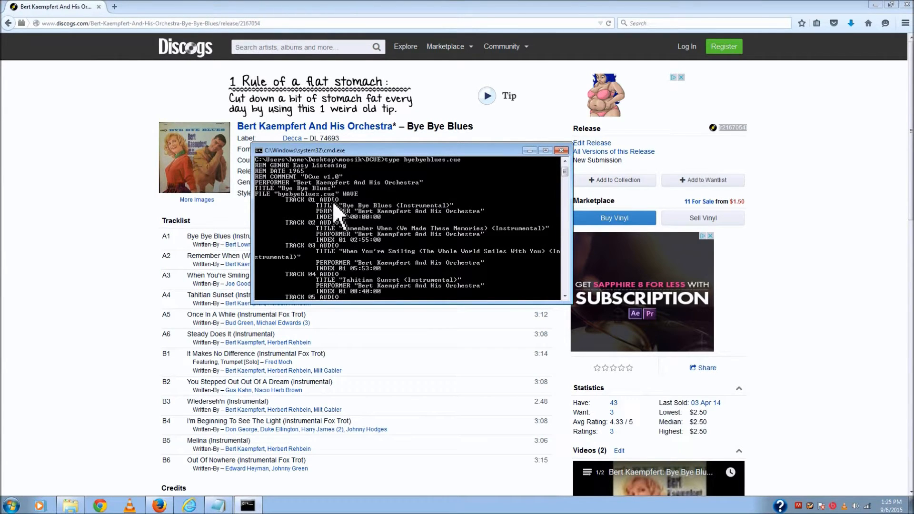
{"action": "scroll", "scroll_direction": "down", "scroll_amount": 3}
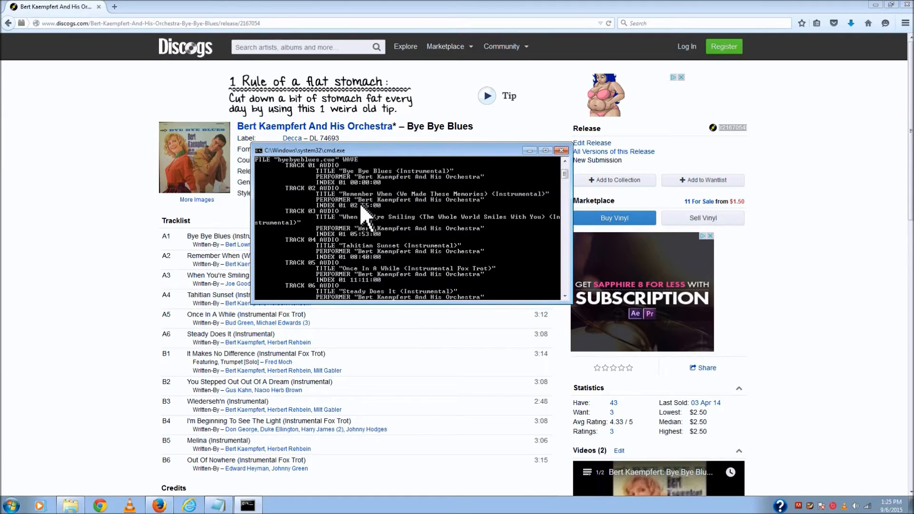
{"action": "scroll", "scroll_direction": "down", "scroll_amount": 3}
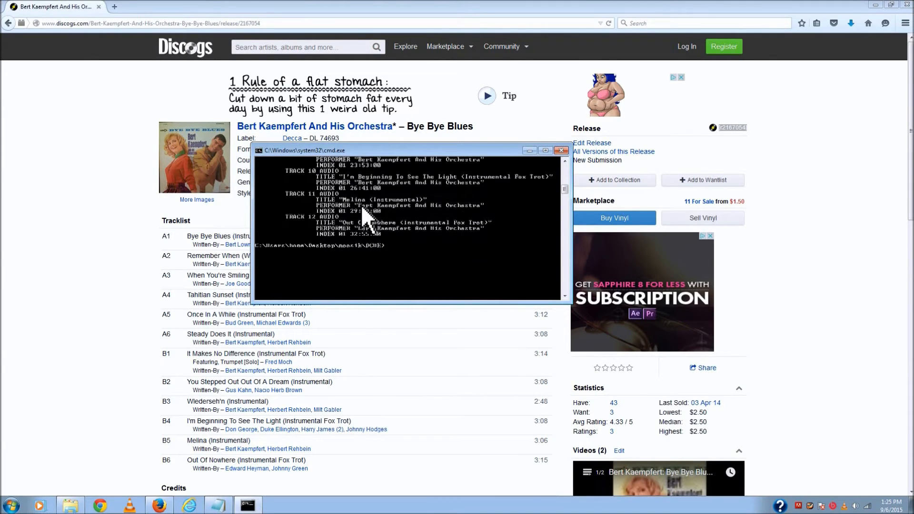